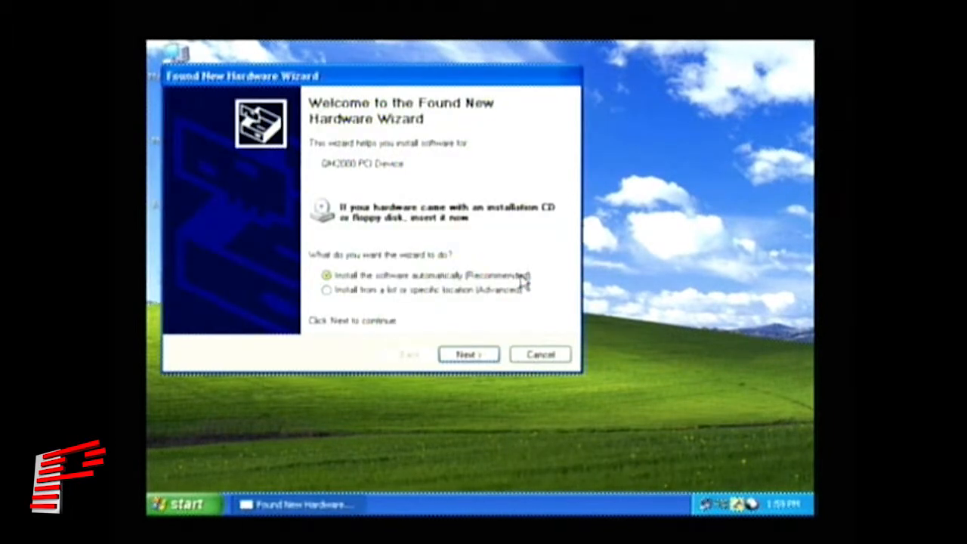
mouse_move(531, 278)
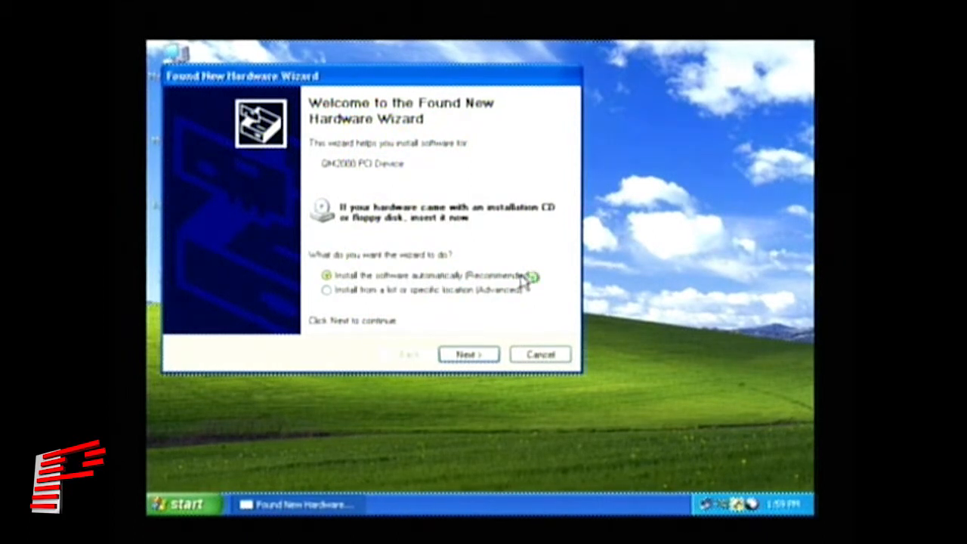
- Install the QM2000 PCI Device driver automatically and finish the wizard
left_click(468, 354)
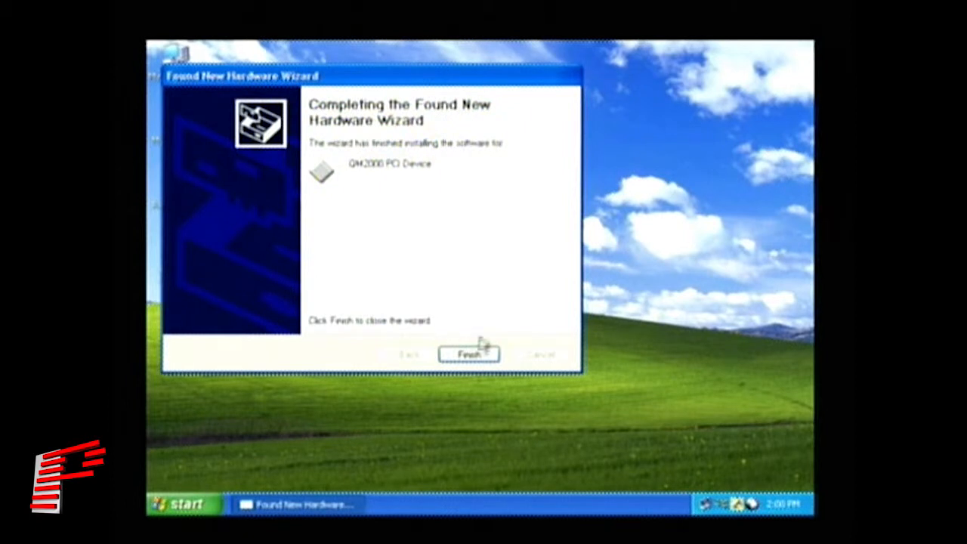
left_click(469, 355)
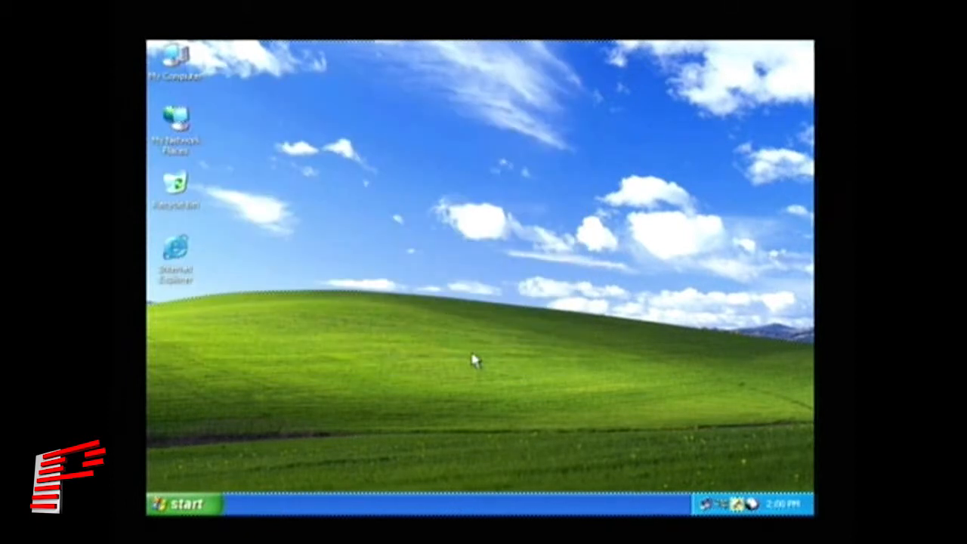